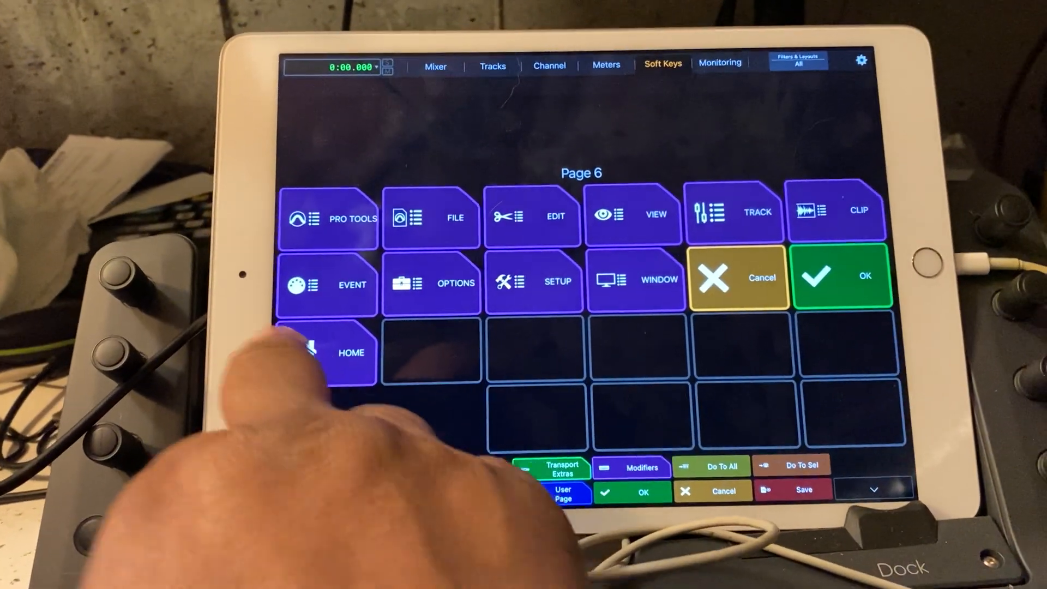
Use the HOME soft key on Page 69 to return to Page 1.
click(327, 352)
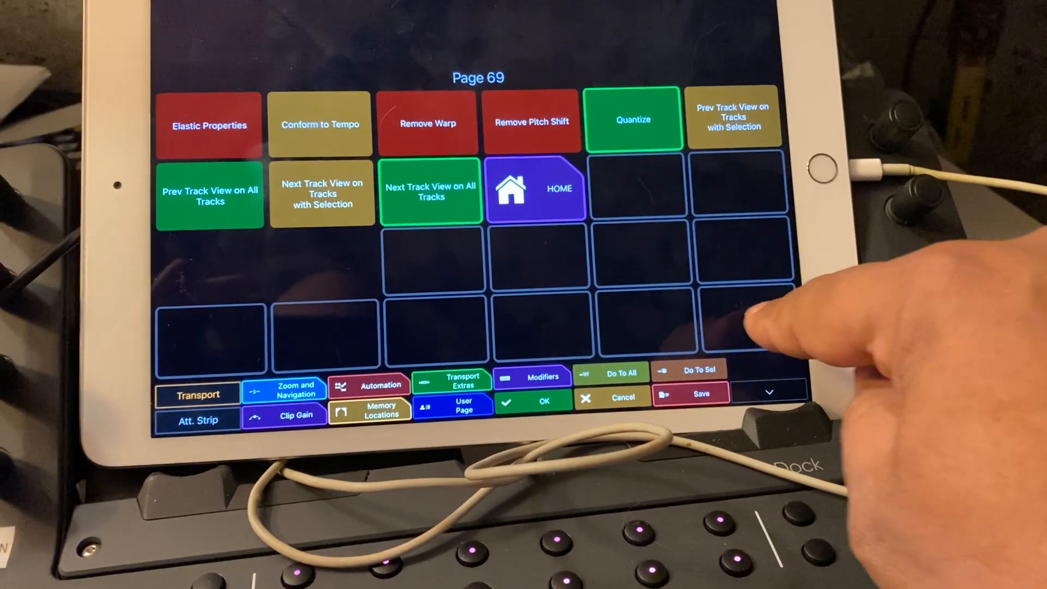
click(535, 189)
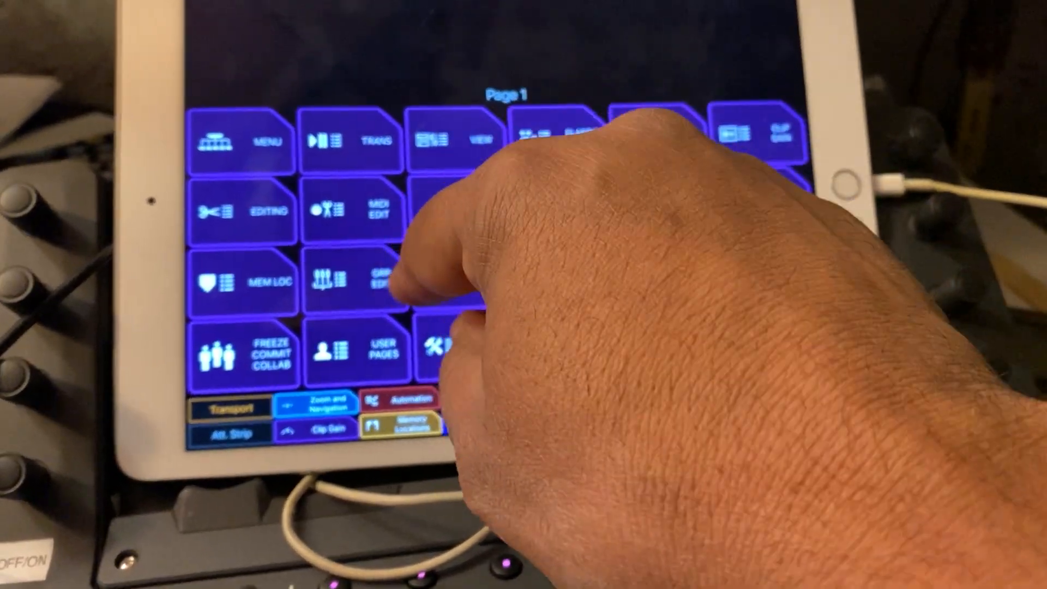